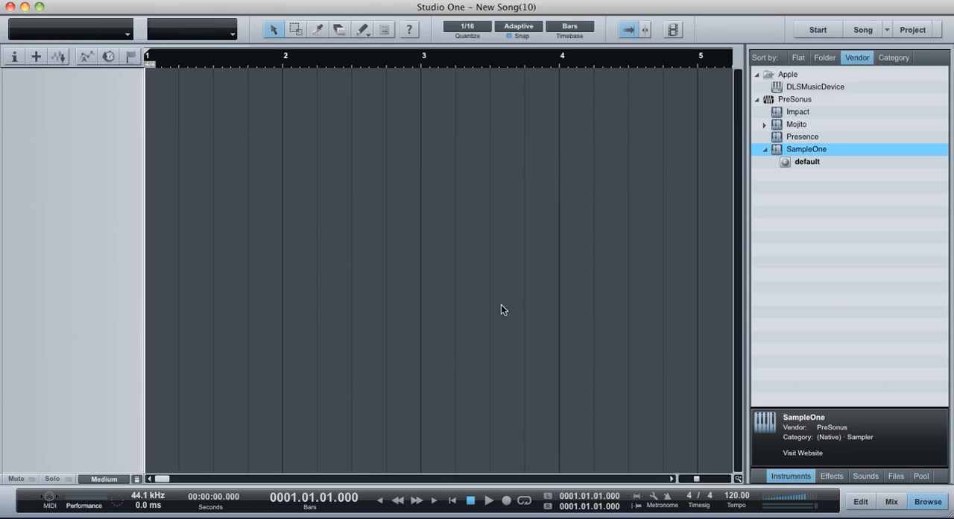
mouse_move(812, 165)
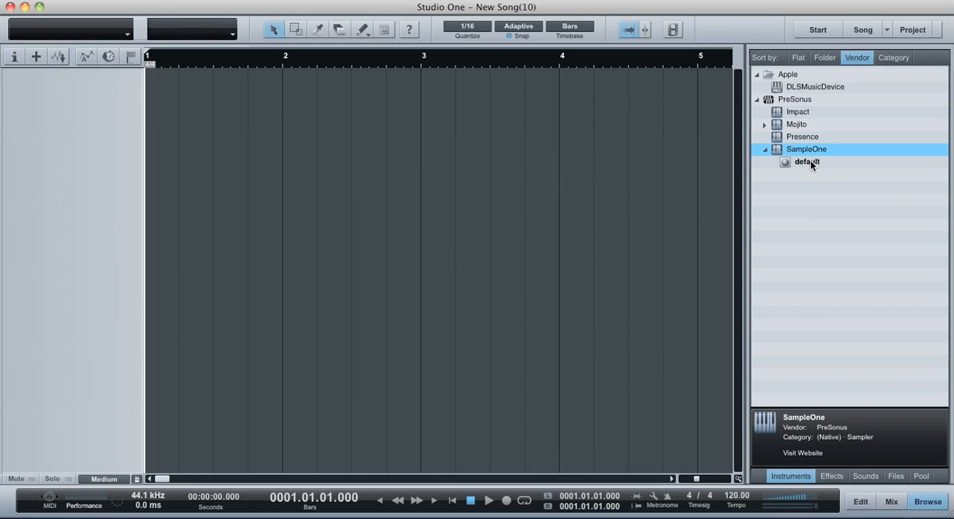
mouse_move(821, 163)
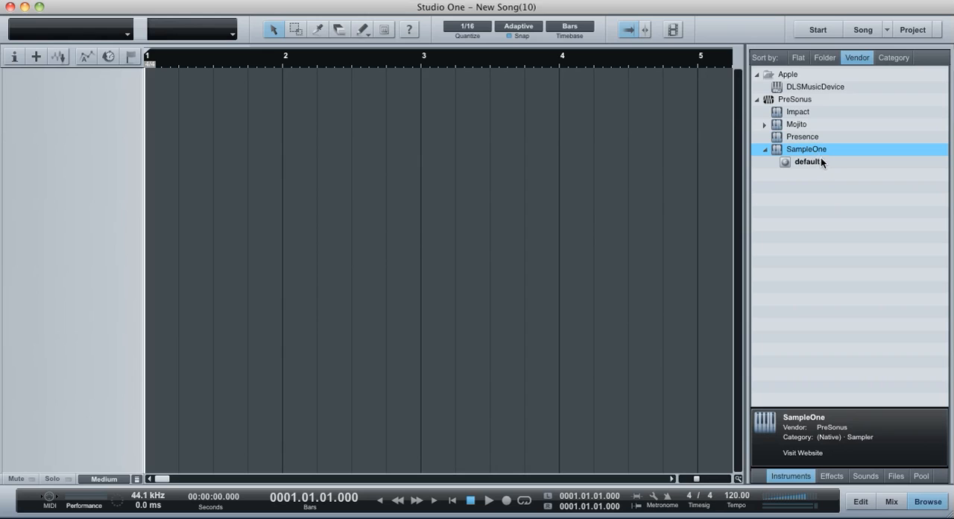
Double-click SampleOne's default preset in the Instruments browser to create a SampleOne track.
double_click(807, 161)
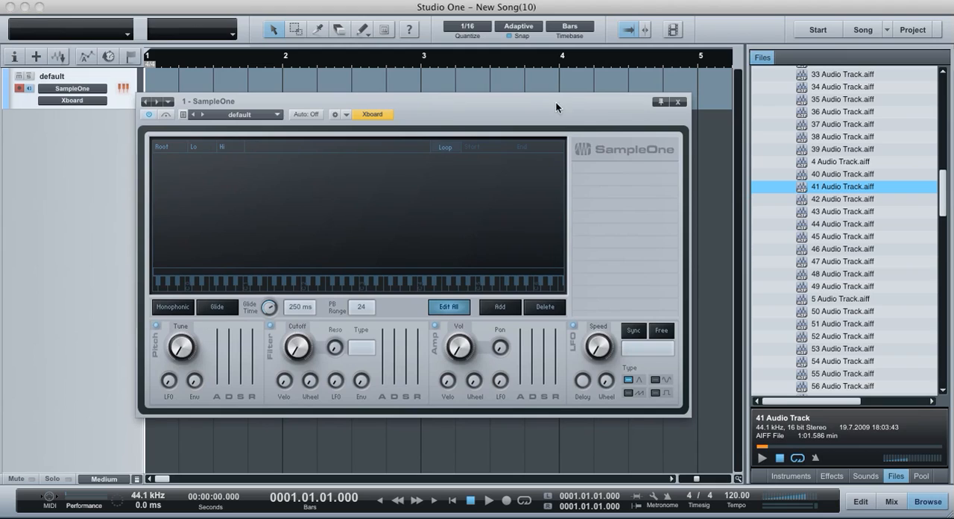
Close the empty SampleOne editor and bring up the 41 Audio Track event's context menu.
left_click(677, 101)
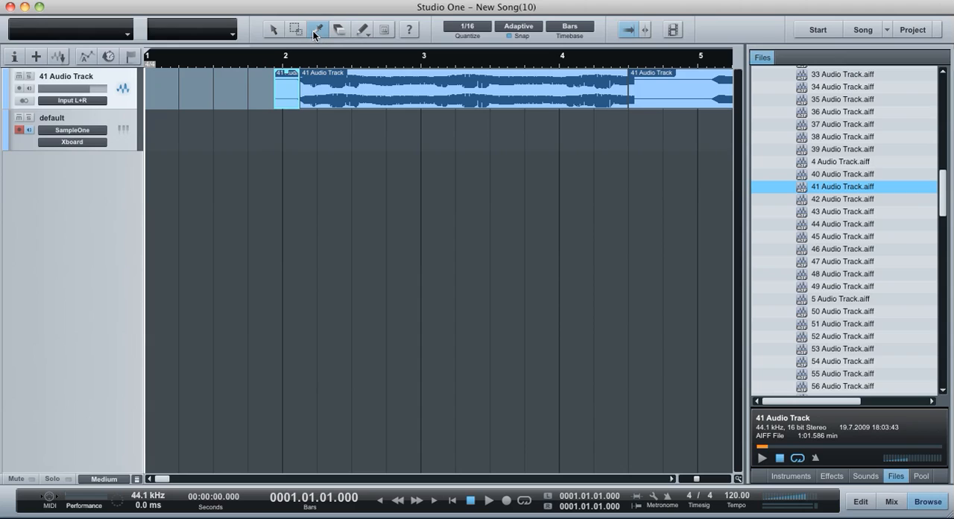
mouse_move(273, 29)
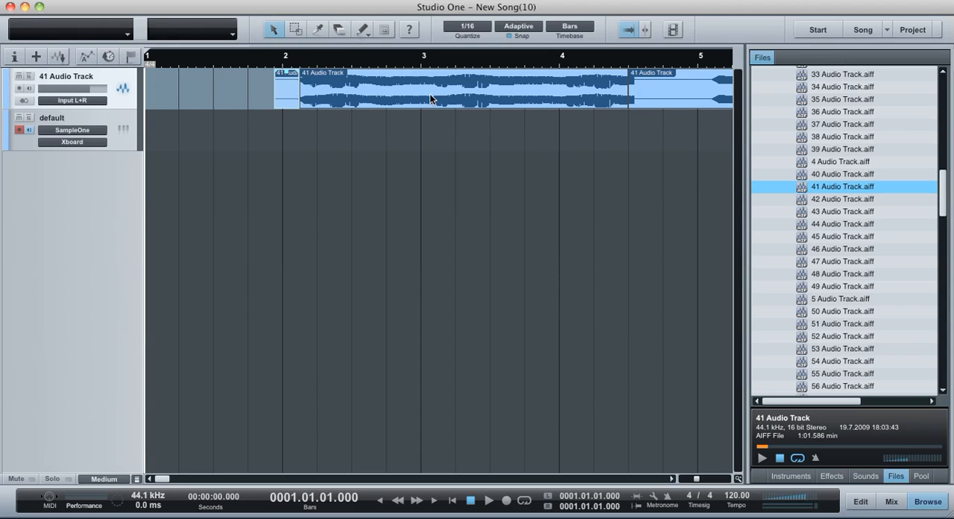
right_click(430, 98)
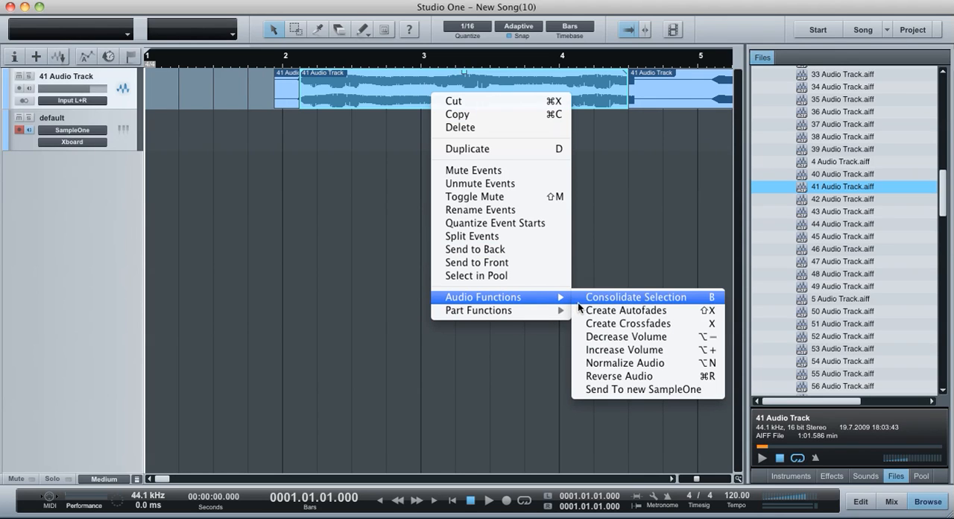
Send the audio events to a new SampleOne and adjust a SampleOne 2 editor control.
left_click(641, 389)
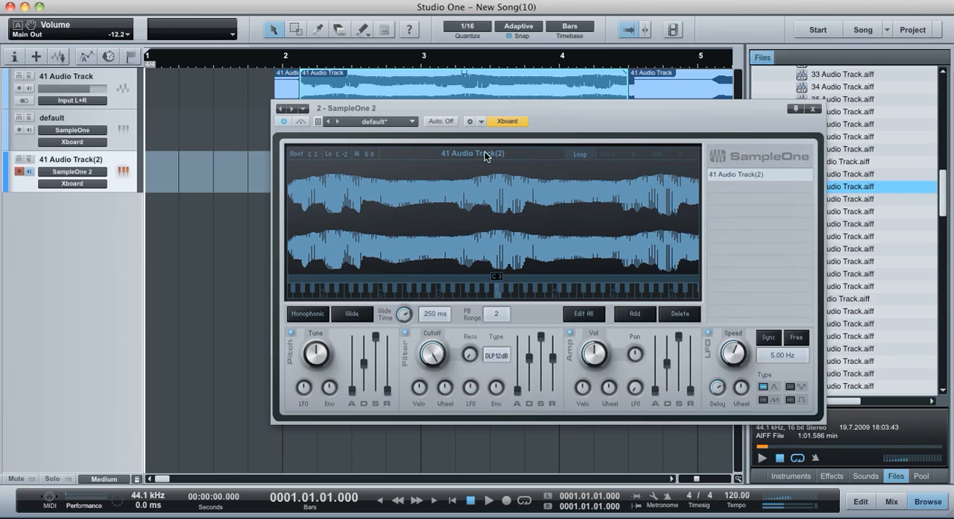
mouse_move(449, 196)
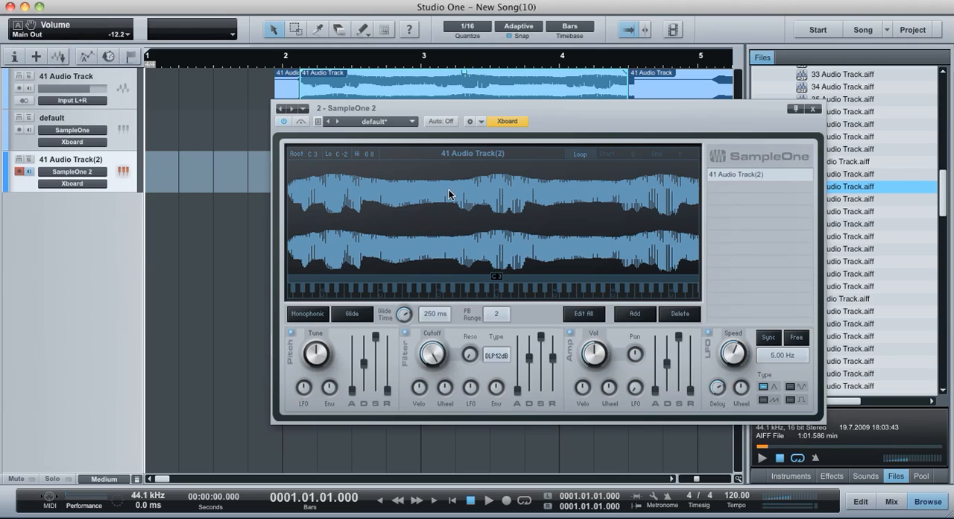
mouse_move(428, 224)
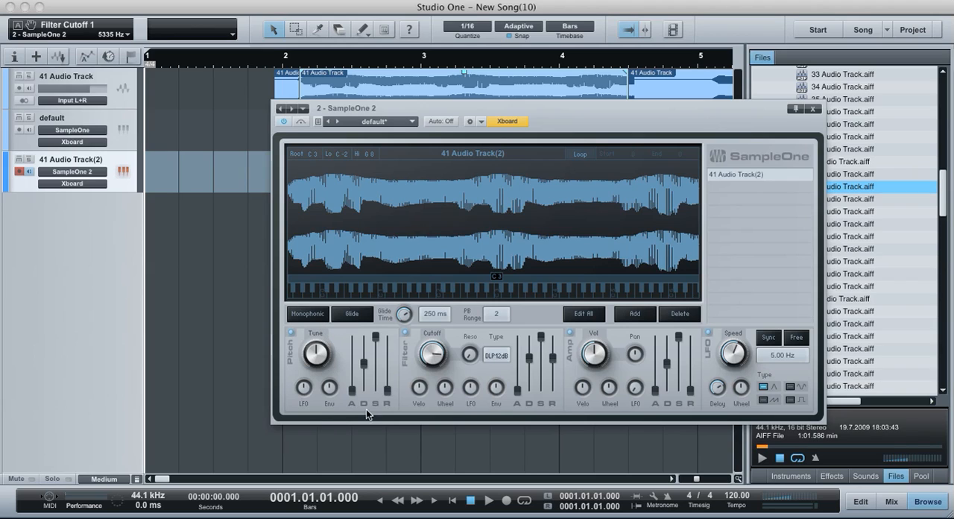
left_click_drag(432, 354, 425, 392)
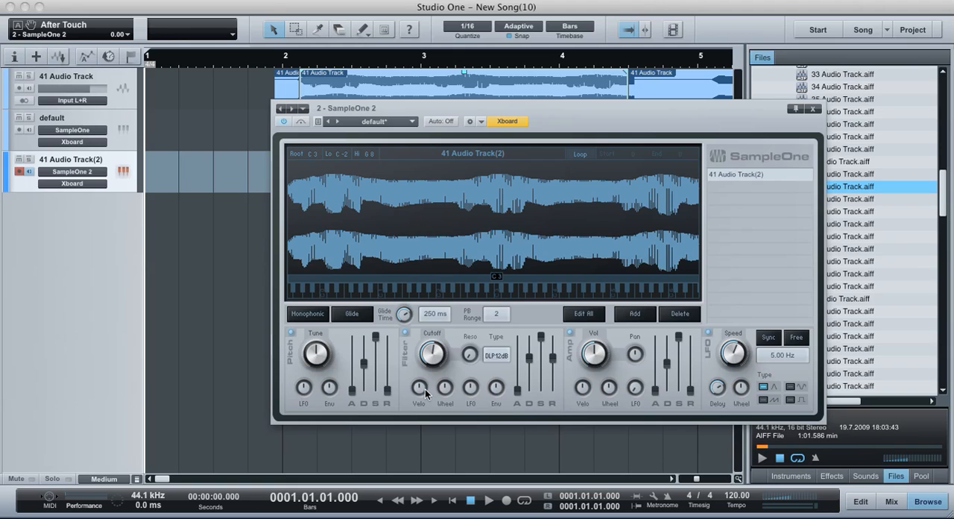
Try monophonic playback with glide at 396 ms, then switch glide and monophonic off.
left_click(306, 314)
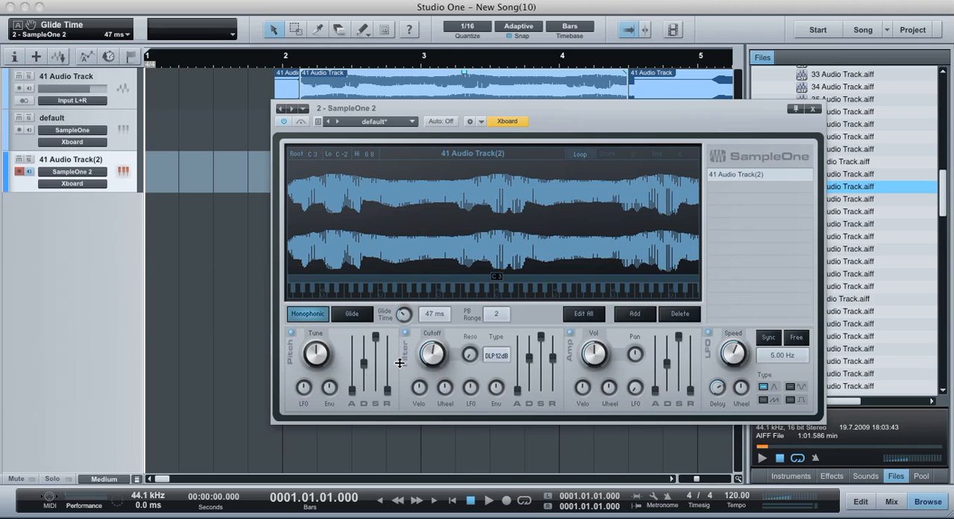
mouse_move(385, 345)
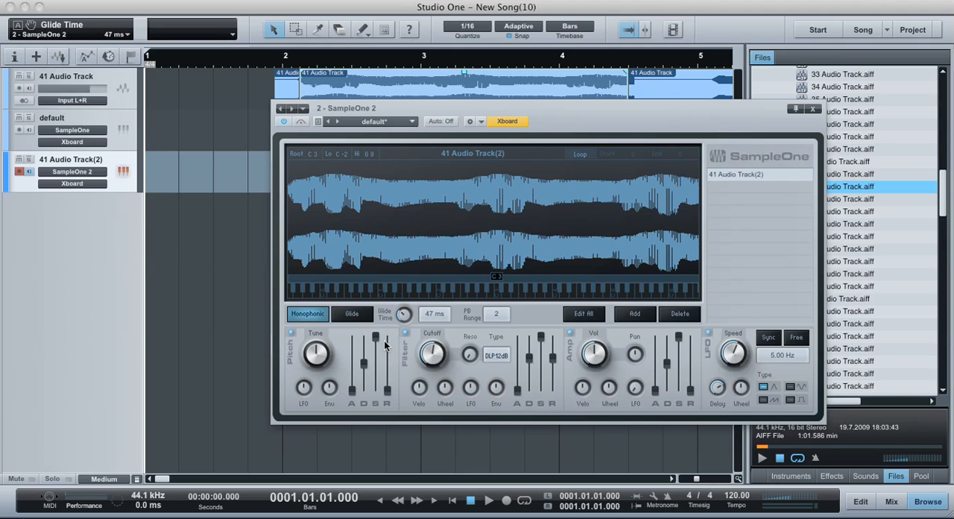
left_click(351, 313)
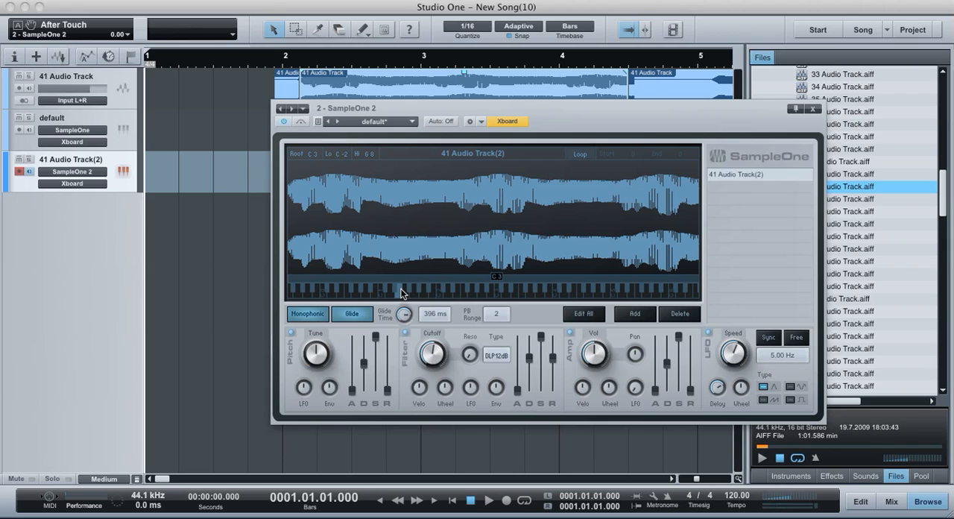
left_click(351, 313)
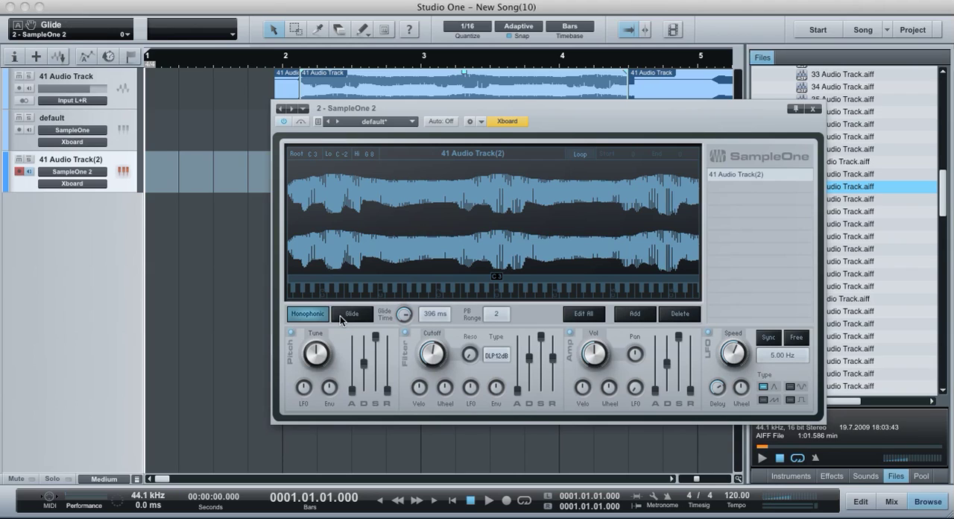
left_click(307, 313)
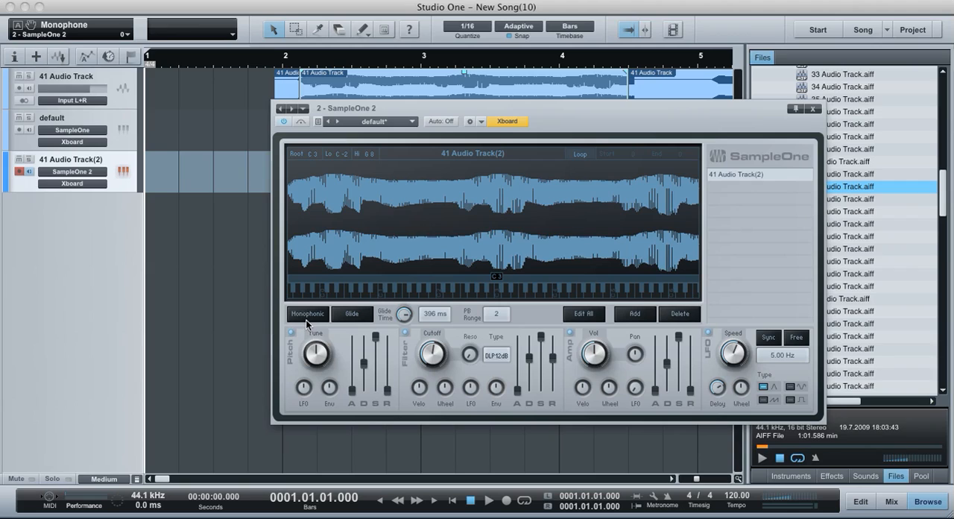
mouse_move(317, 338)
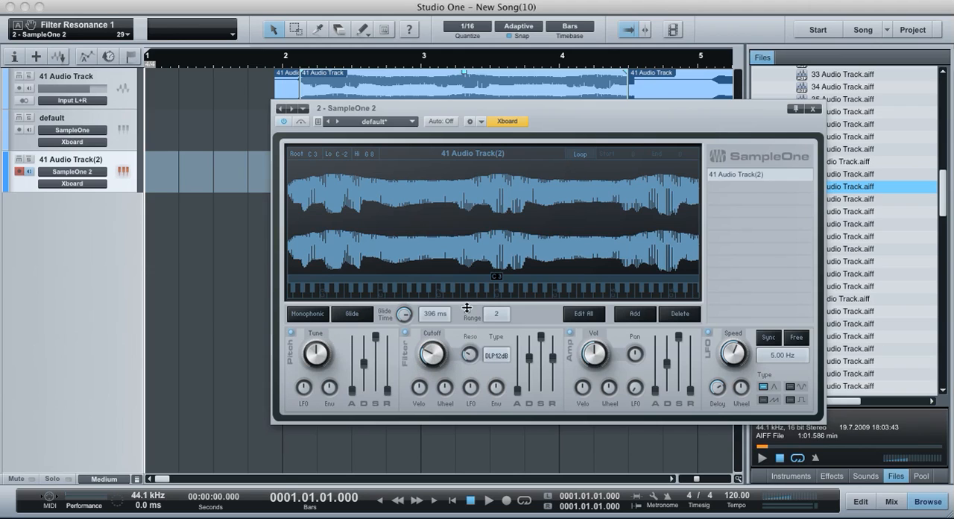
Sync the LFO rate to tempo and try several note values, starting at 1/8.
left_click(431, 353)
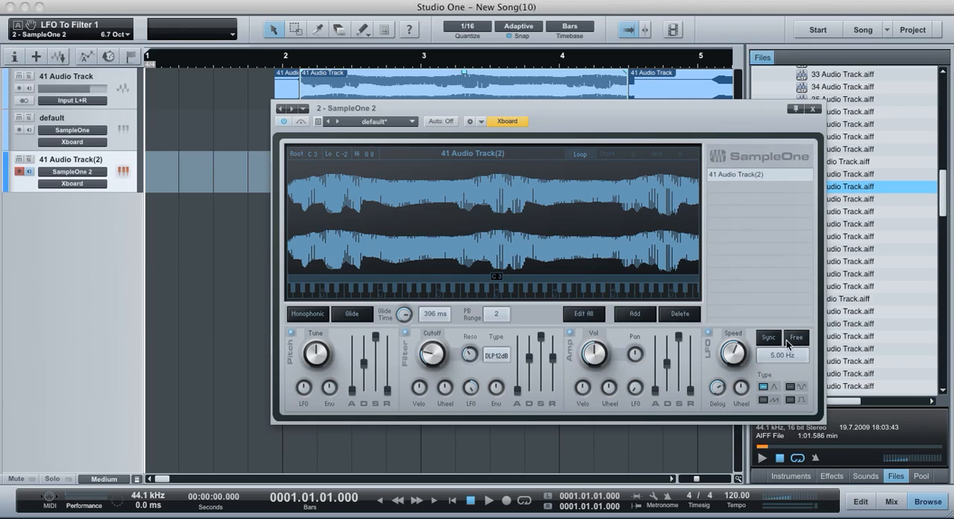
left_click(768, 338)
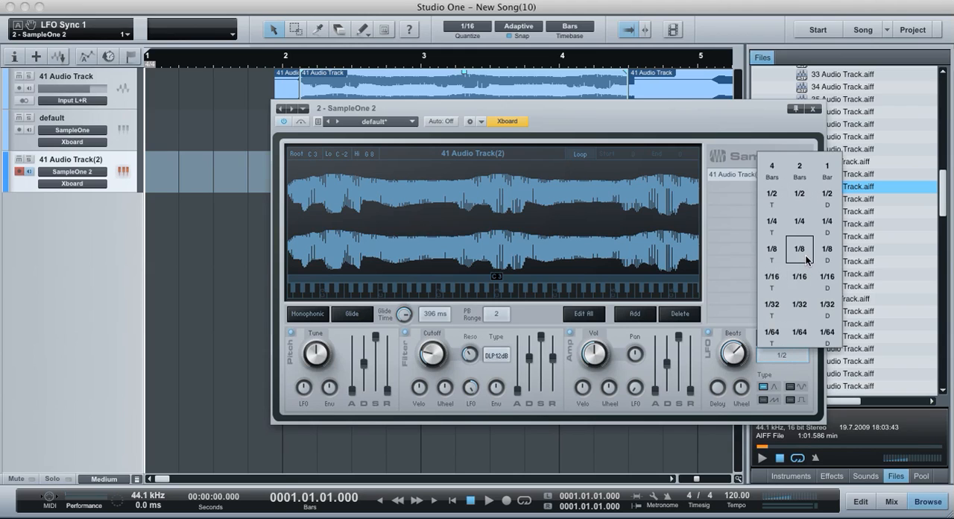
left_click(799, 248)
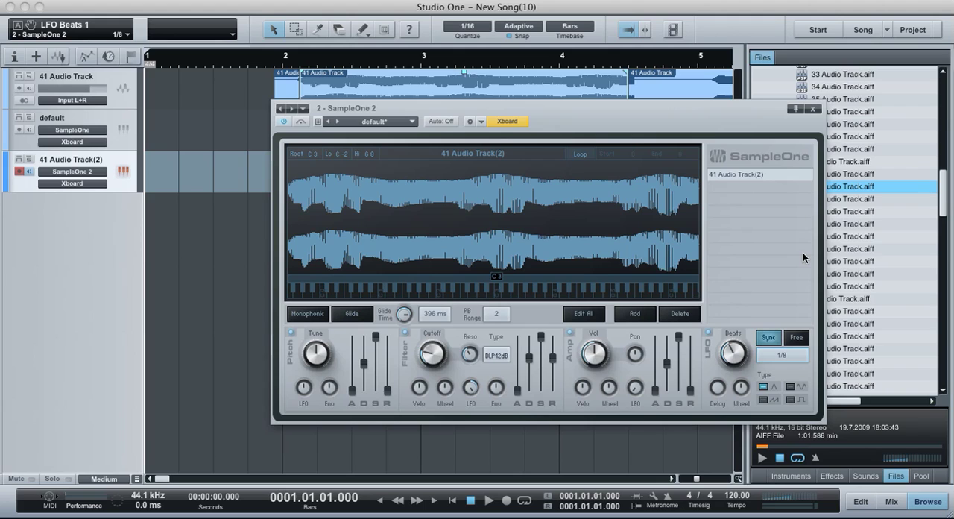
left_click(782, 355)
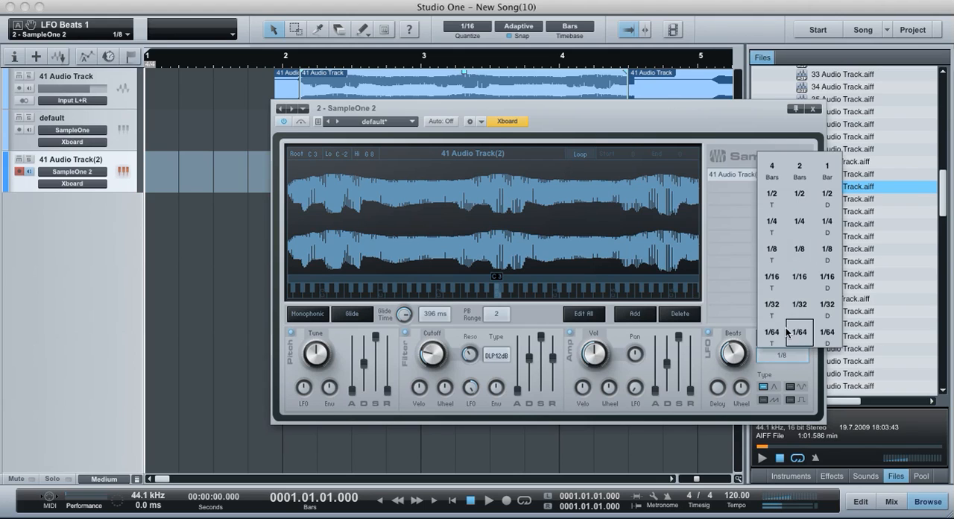
left_click(799, 306)
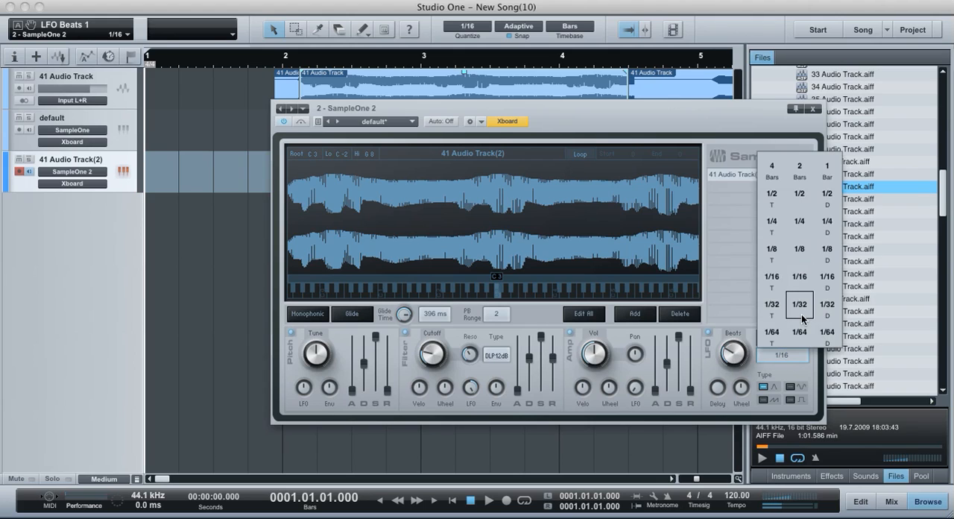
left_click(771, 220)
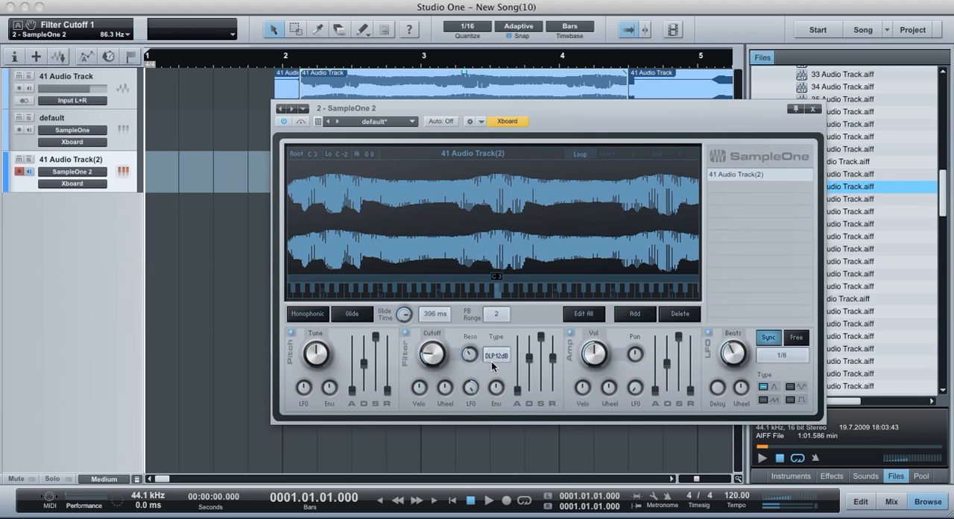
Set the filter to band-pass ABP12dB, LFO rate to 1/8 T, and adjust pitch LFO amount.
left_click(496, 355)
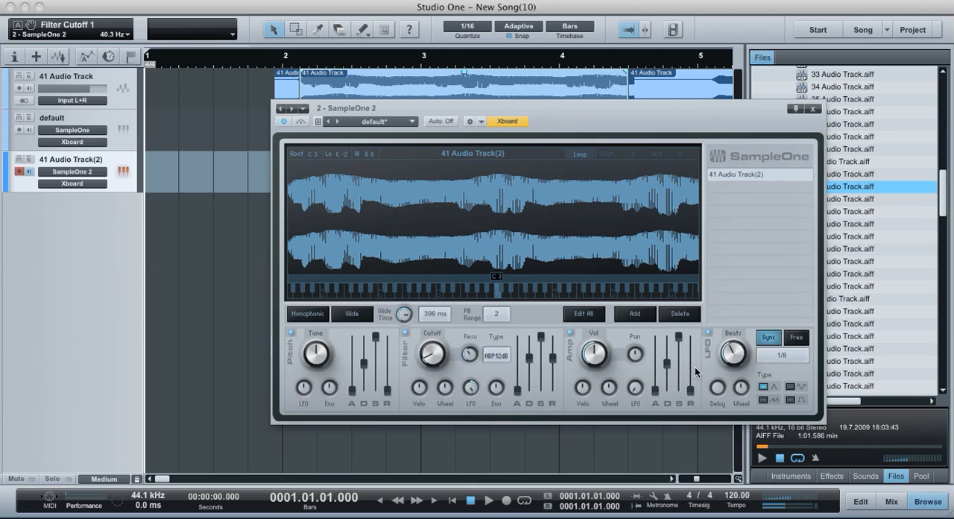
left_click(782, 355)
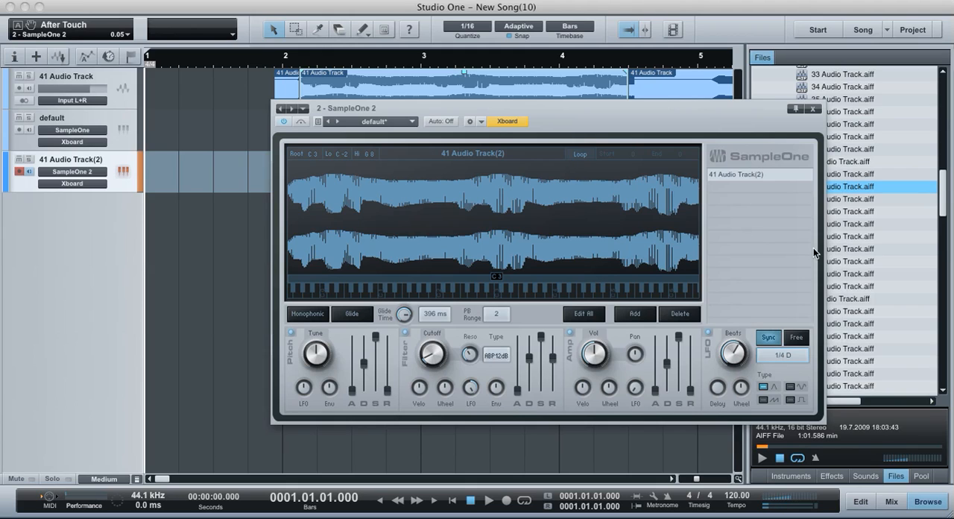
left_click(782, 355)
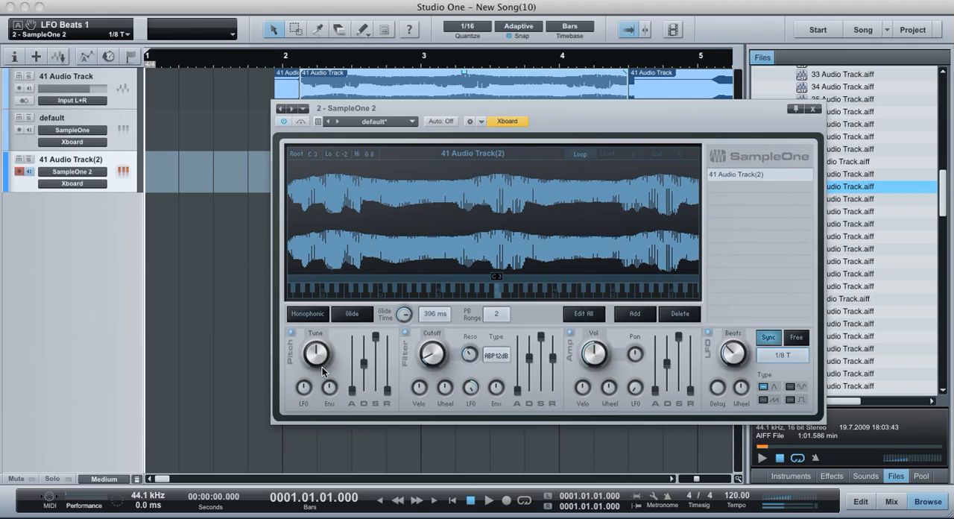
left_click_drag(316, 354, 306, 353)
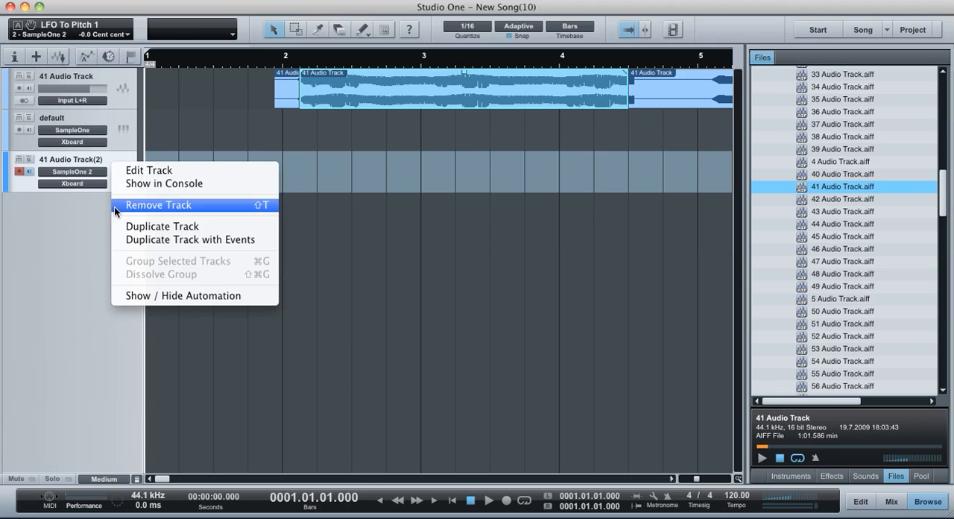
Remove the 41 Audio Track(2) and default SampleOne instrument tracks.
left_click(158, 204)
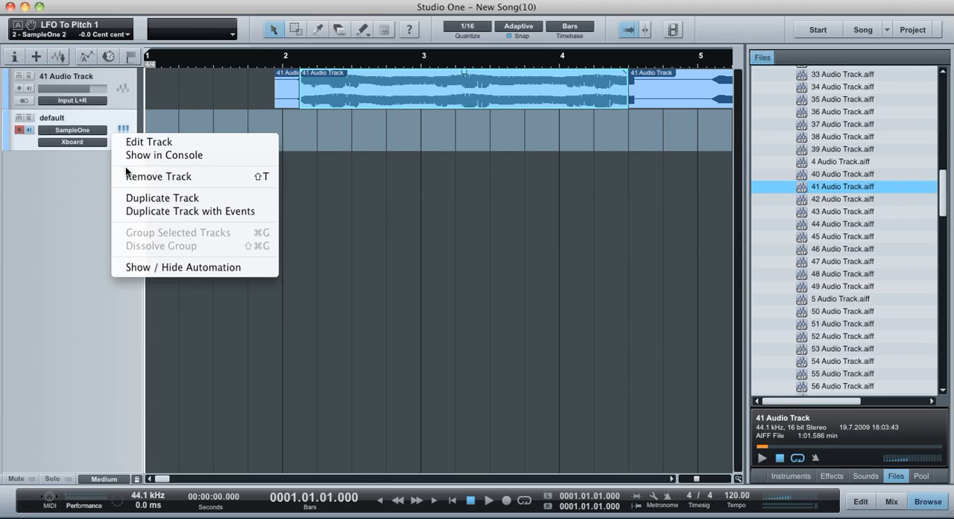
left_click(158, 176)
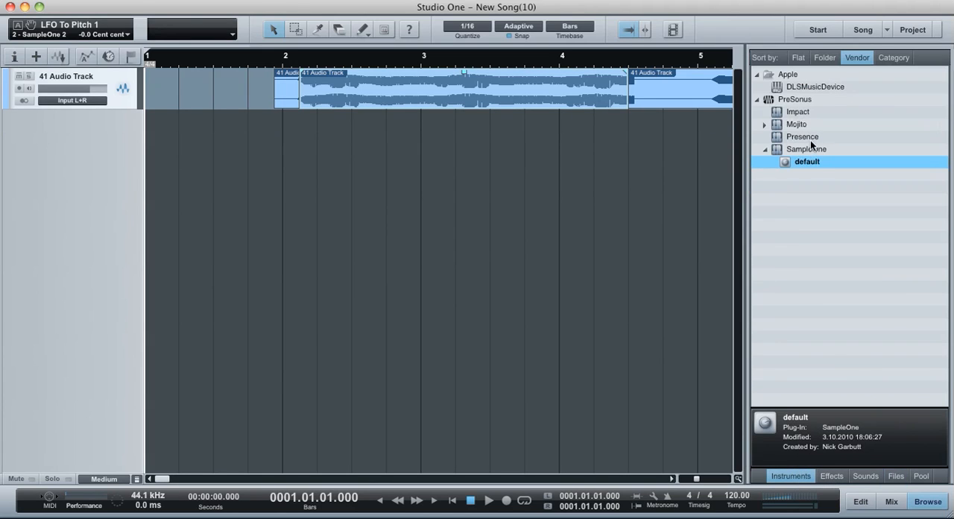
Add a new SampleOne track and expand wavs > Drum Loops > 127 in Files.
double_click(806, 161)
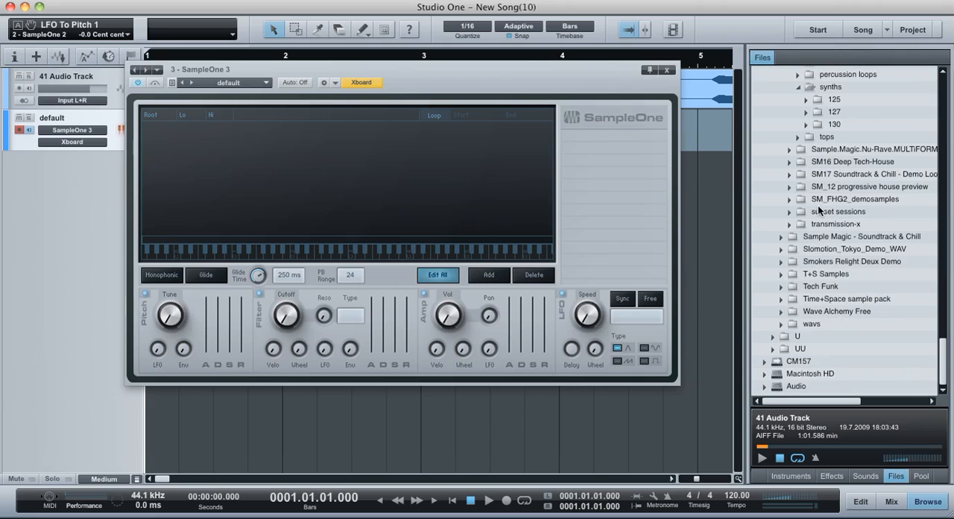
mouse_move(784, 331)
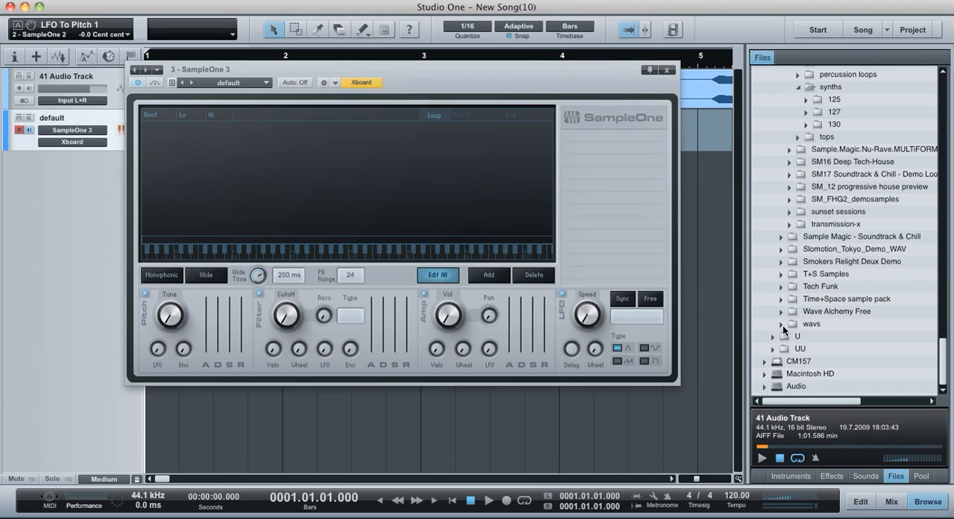
left_click(773, 324)
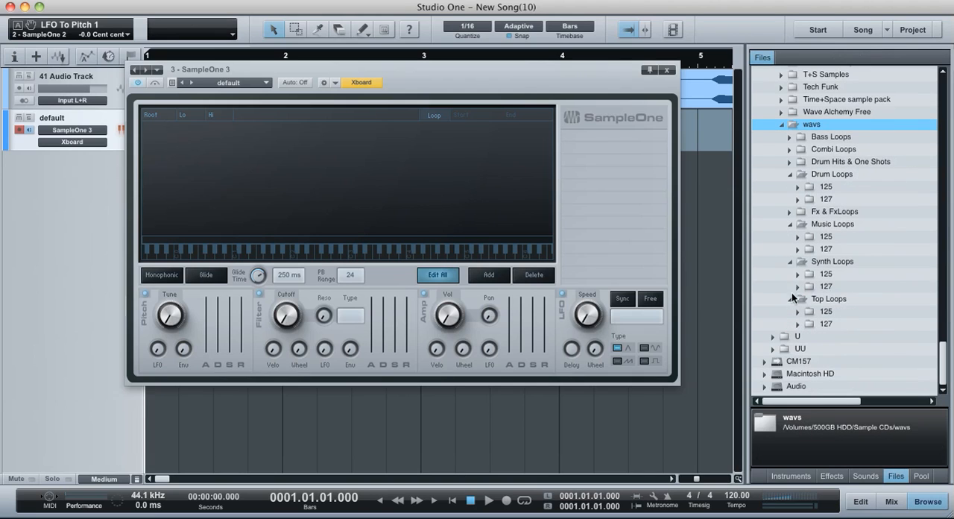
left_click(808, 199)
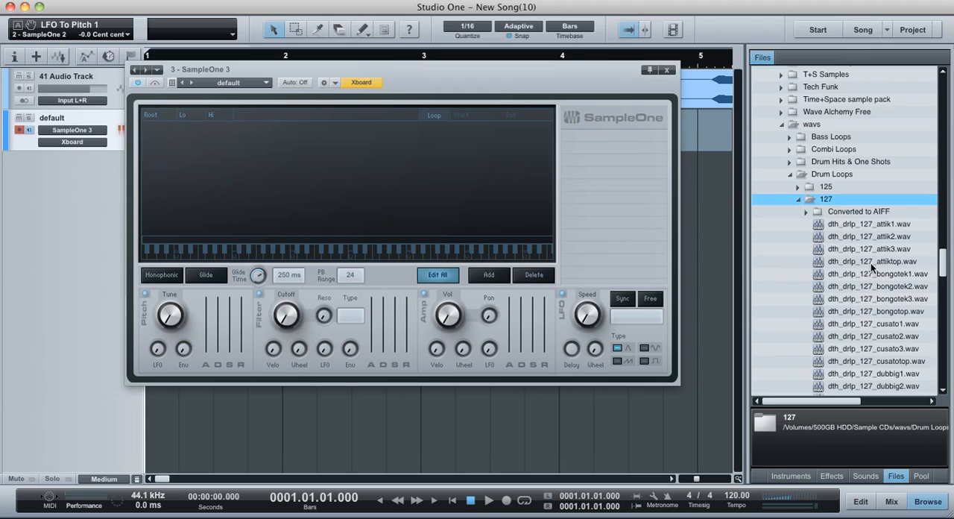
Audition the bongotek1 and firm3 drum loops, ending with lastman2 loaded in SampleOne.
double_click(877, 274)
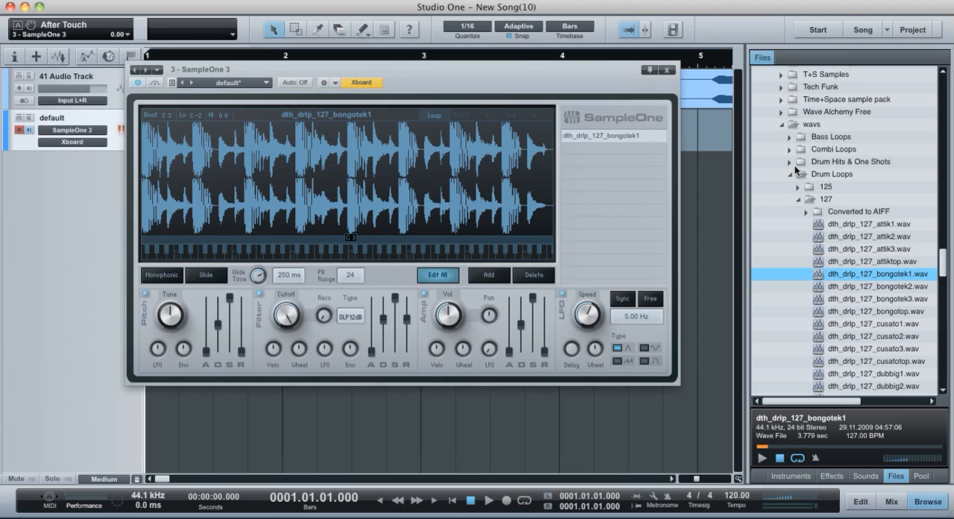
mouse_move(800, 228)
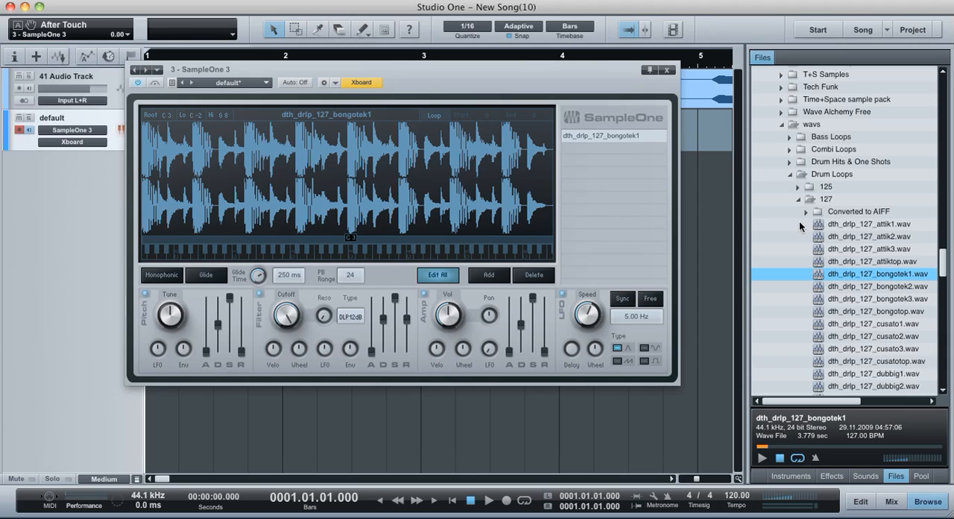
scroll("down", 3)
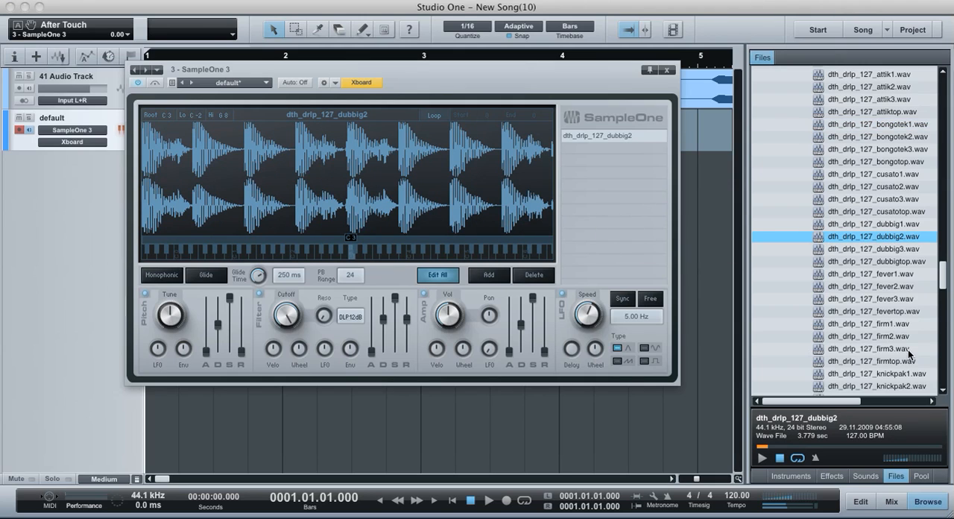
left_click(870, 348)
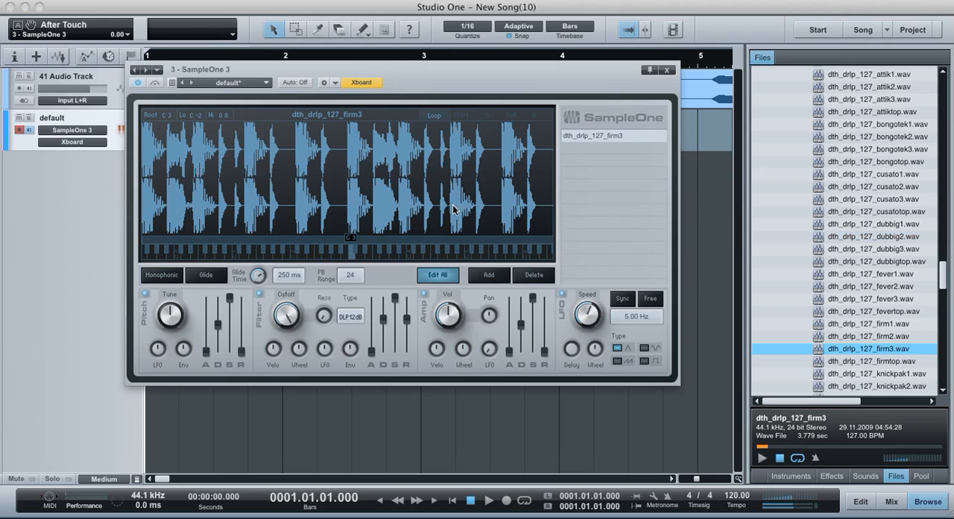
mouse_move(785, 505)
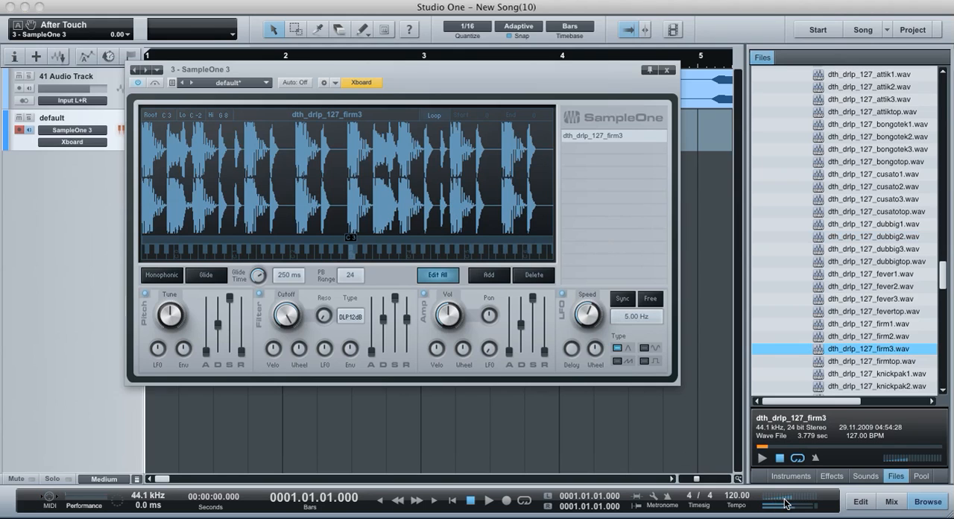
scroll("down", 3)
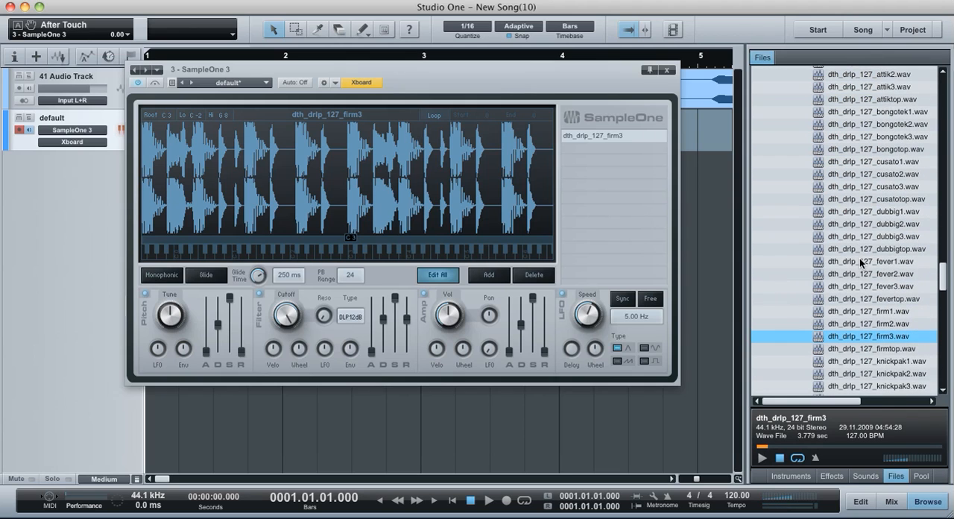
scroll("down", 3)
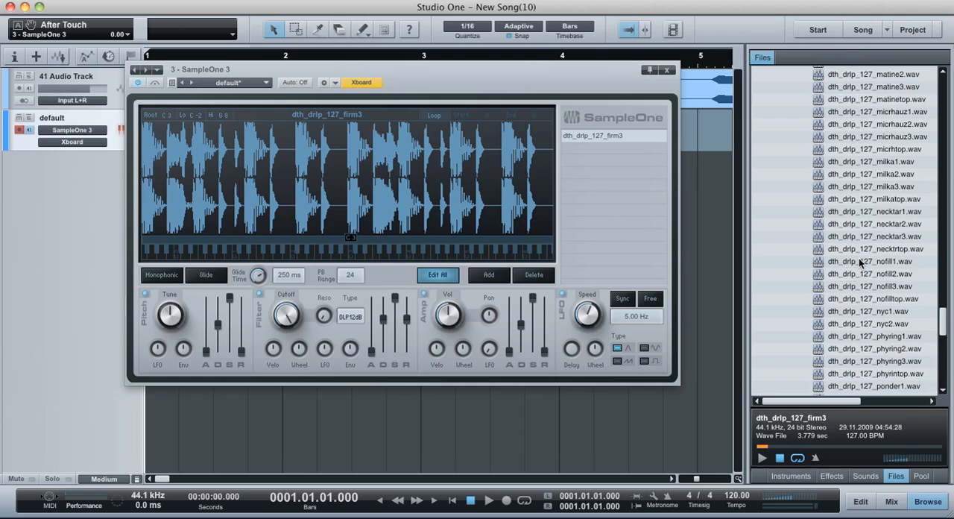
scroll("down", 3)
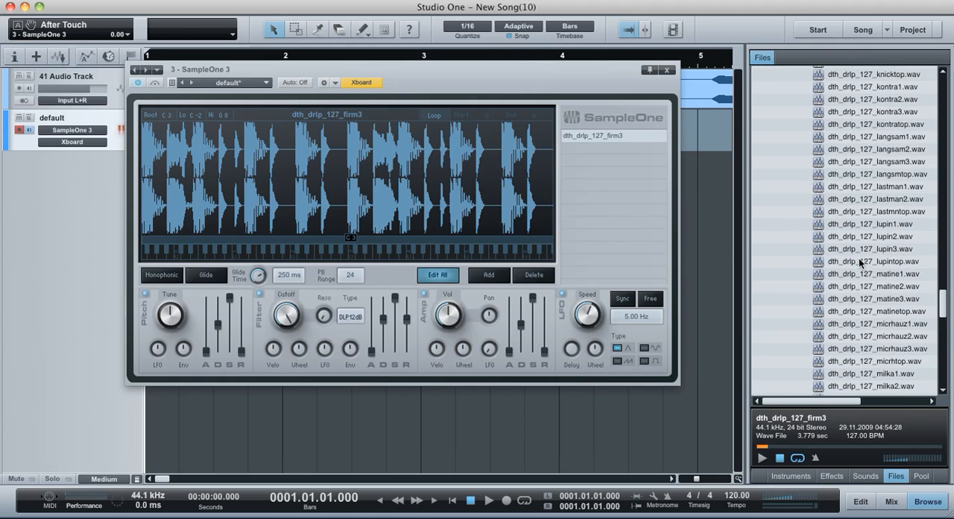
left_click(874, 199)
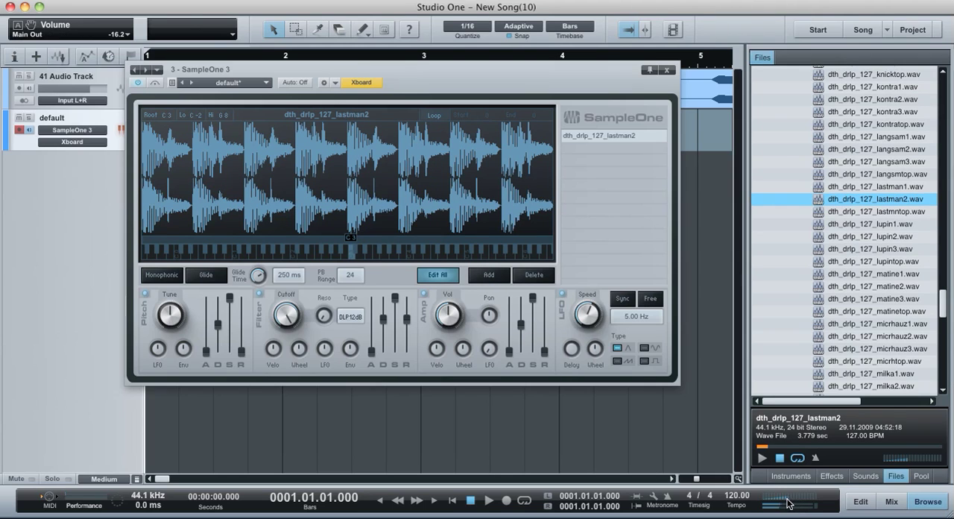
mouse_move(786, 311)
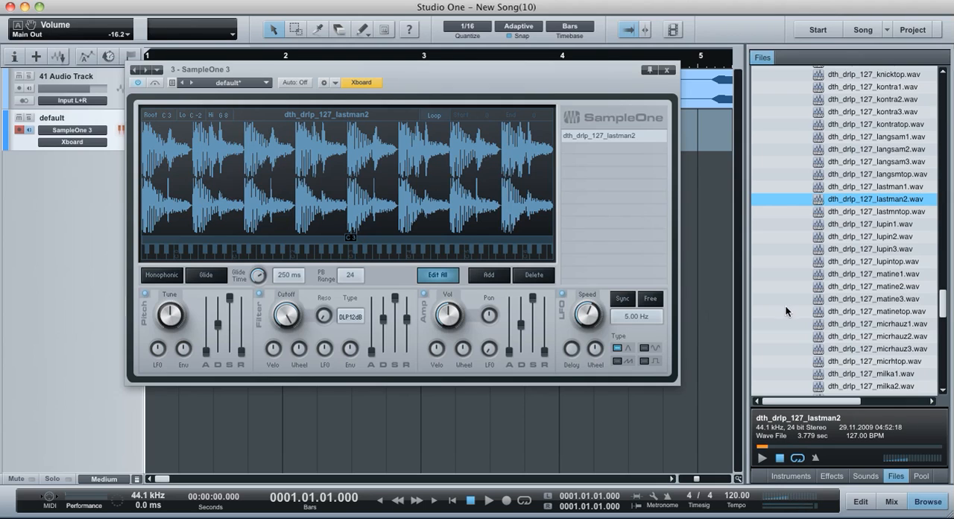
scroll("down", 3)
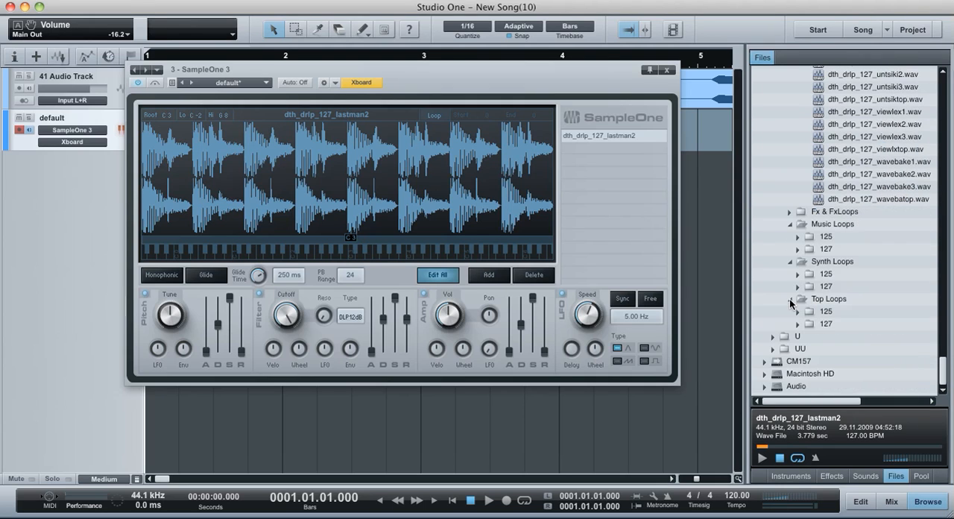
Load the ducky Bm synth loop, delete it, then add cityorg Gm to the sample list.
left_click(798, 286)
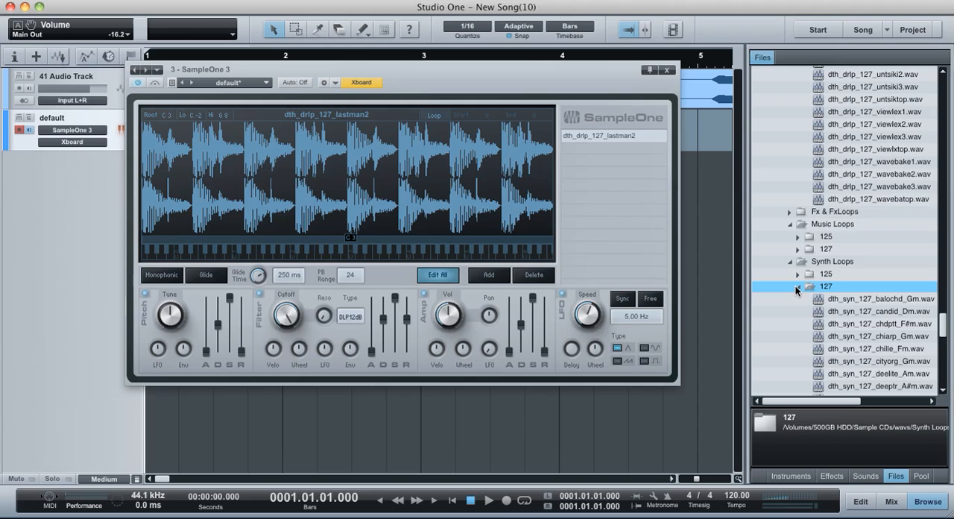
scroll("down", 3)
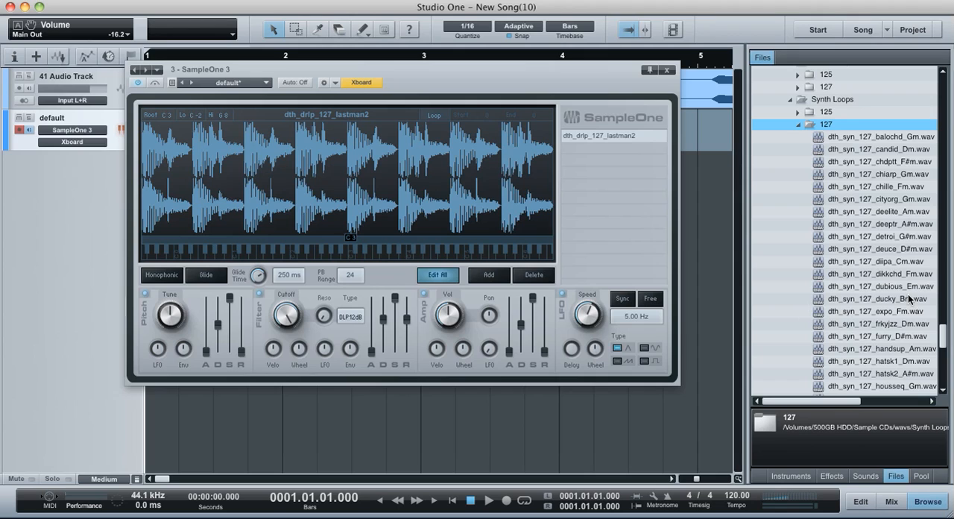
left_click_drag(878, 298, 596, 163)
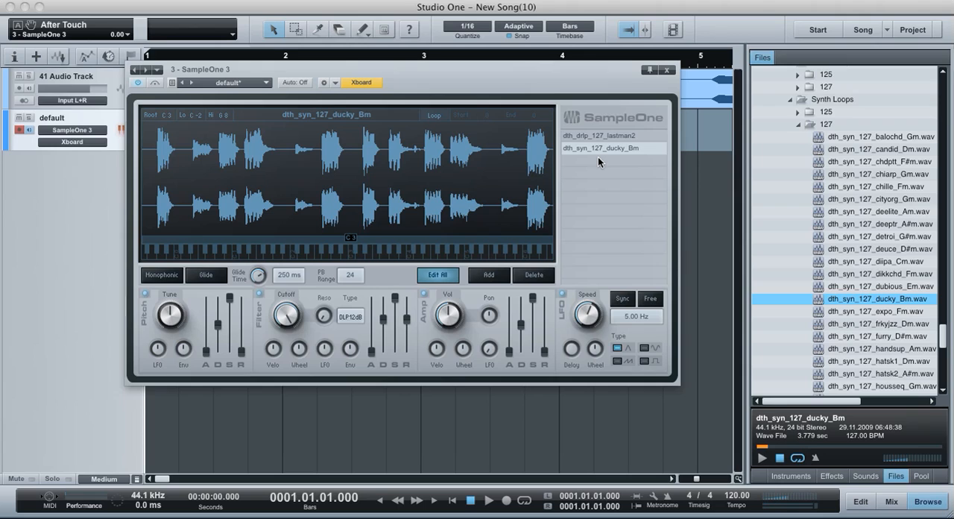
mouse_move(607, 153)
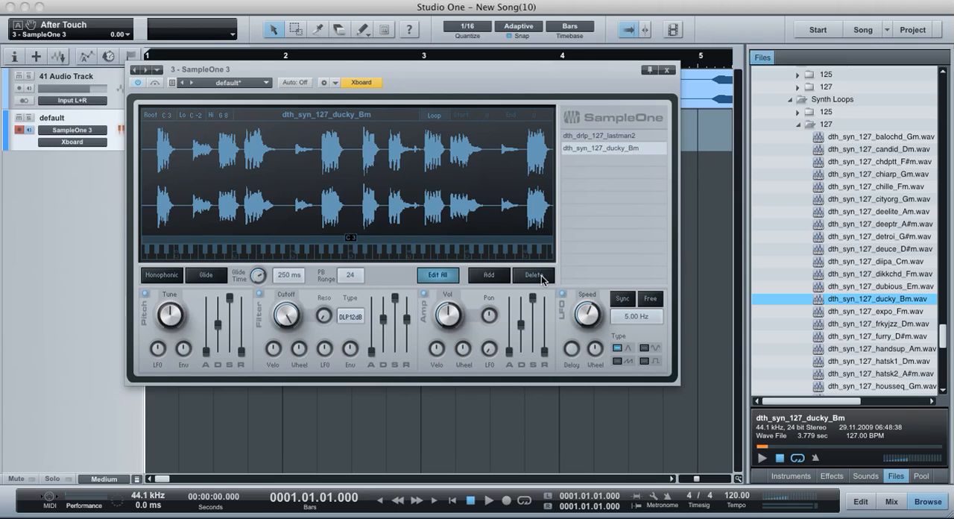
left_click(532, 274)
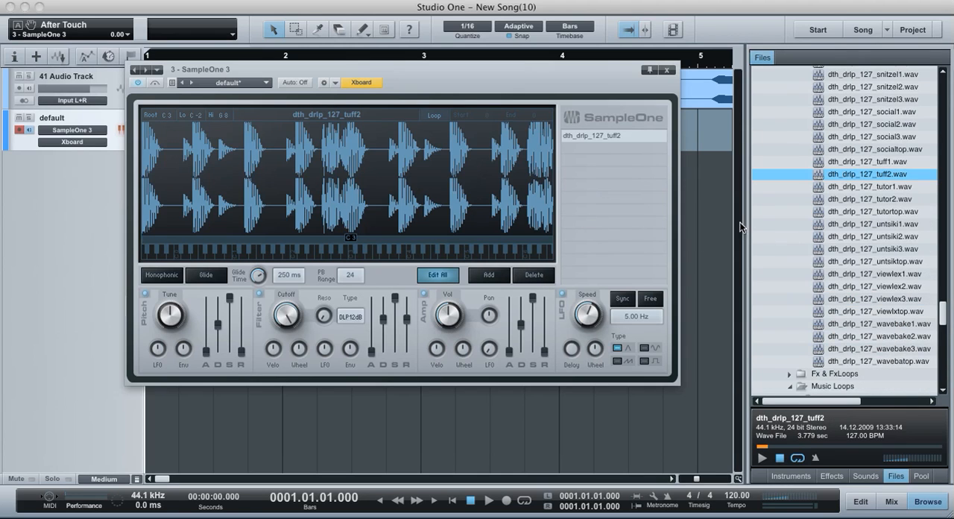
left_click_drag(879, 261, 589, 167)
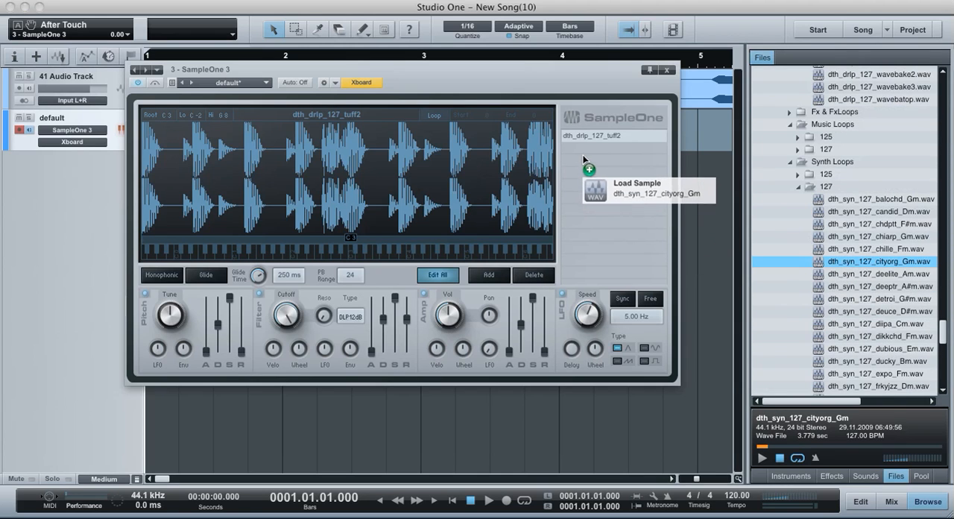
left_click(613, 147)
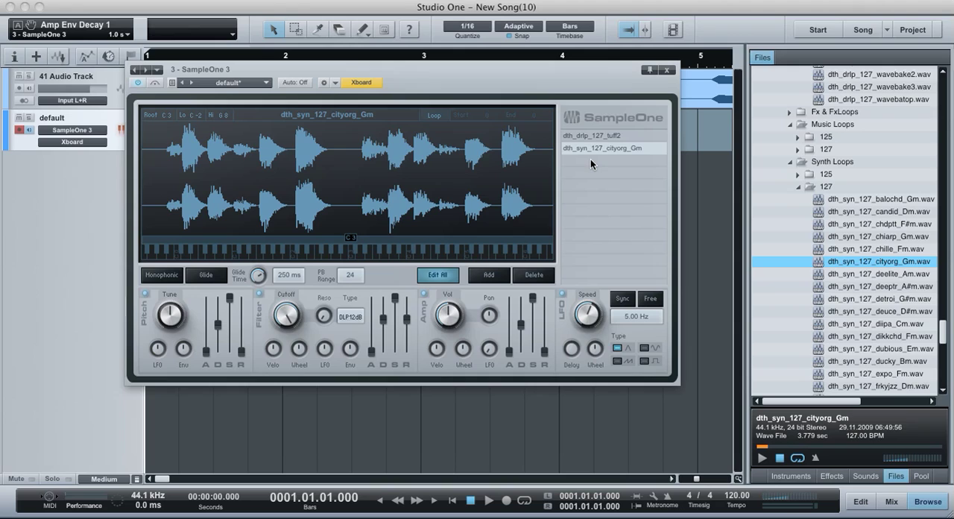
mouse_move(585, 145)
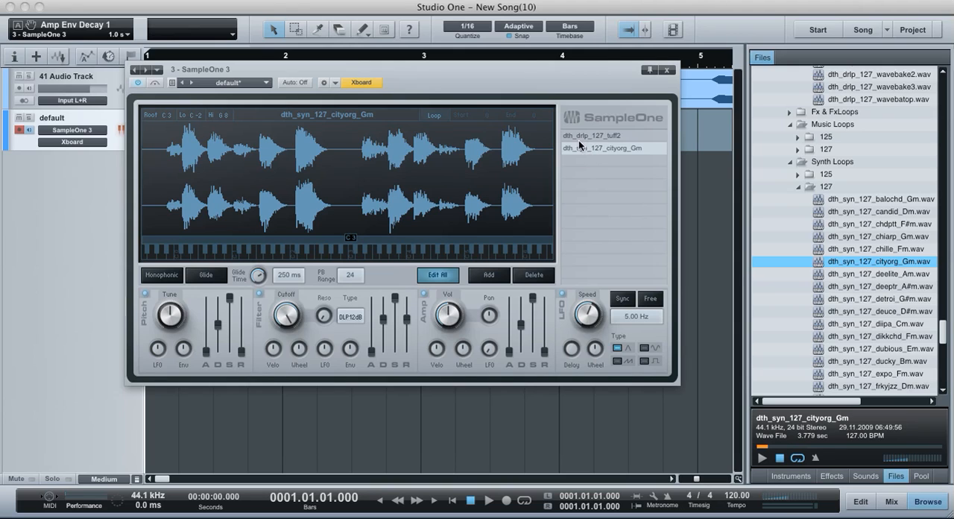
mouse_move(582, 157)
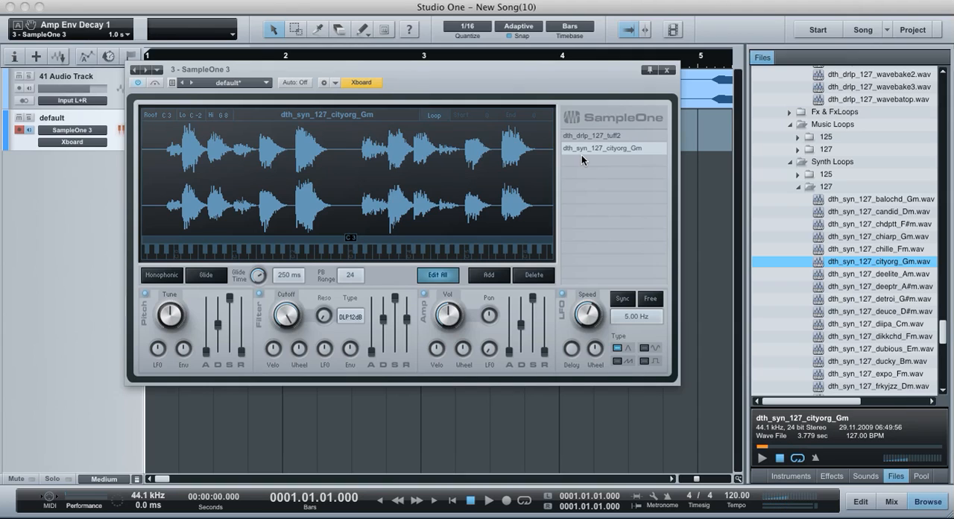
mouse_move(602, 153)
type("c3")
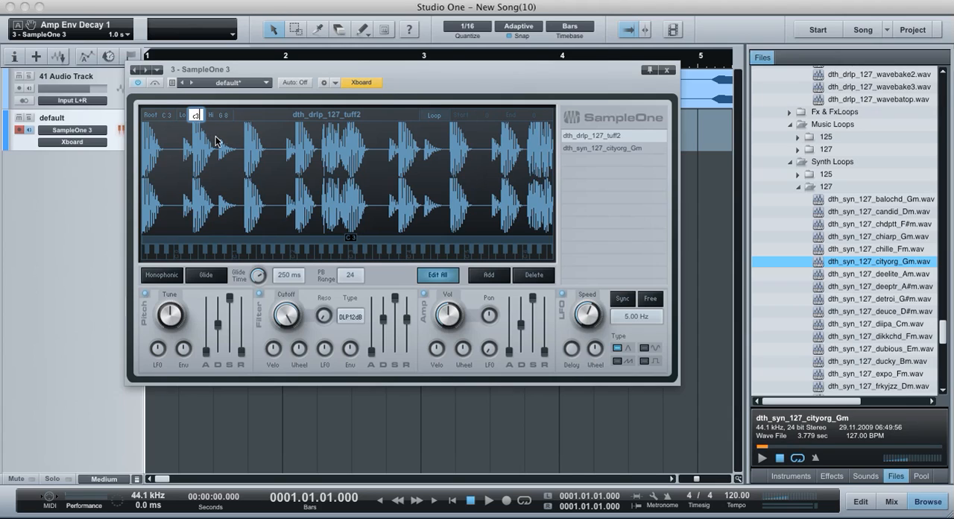
Set Root, Lo and Hi keys to C3 for tuff2 and D3 for cityorg Gm.
left_click(224, 114)
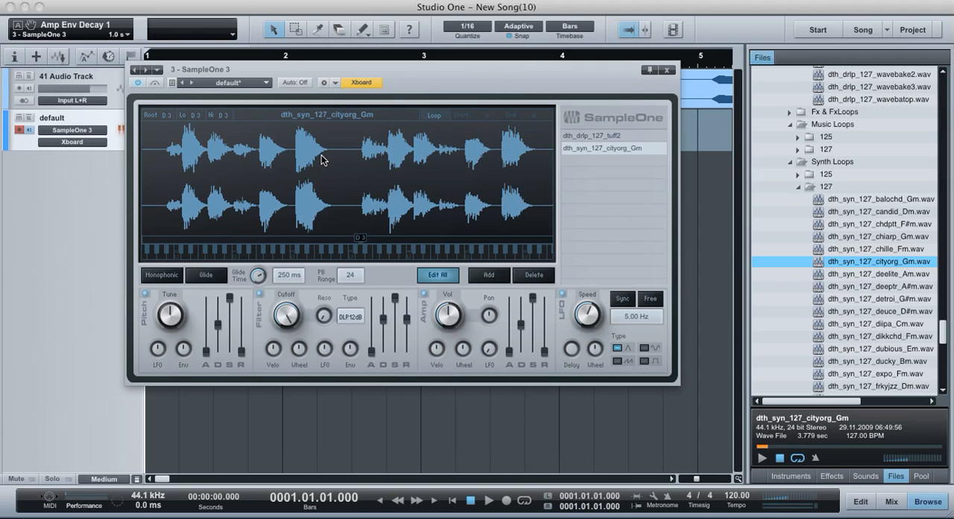
mouse_move(328, 185)
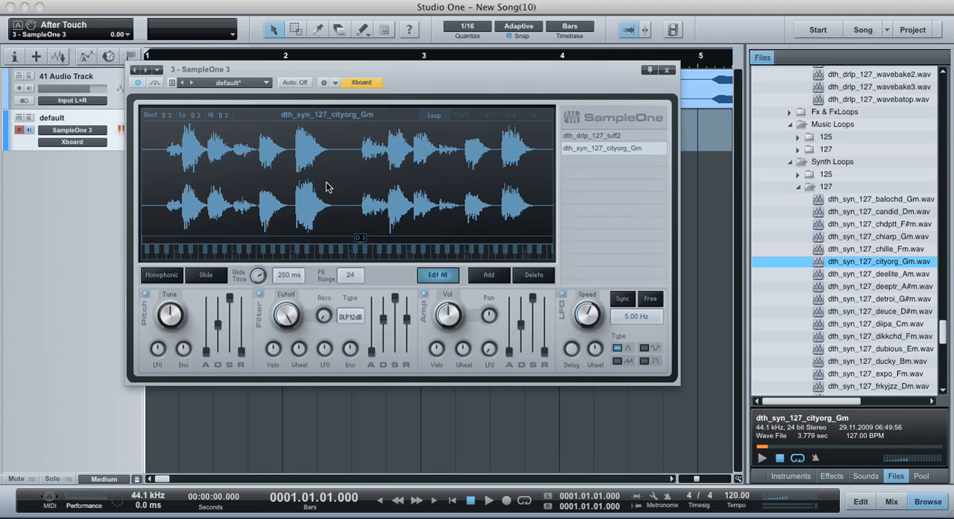
mouse_move(337, 183)
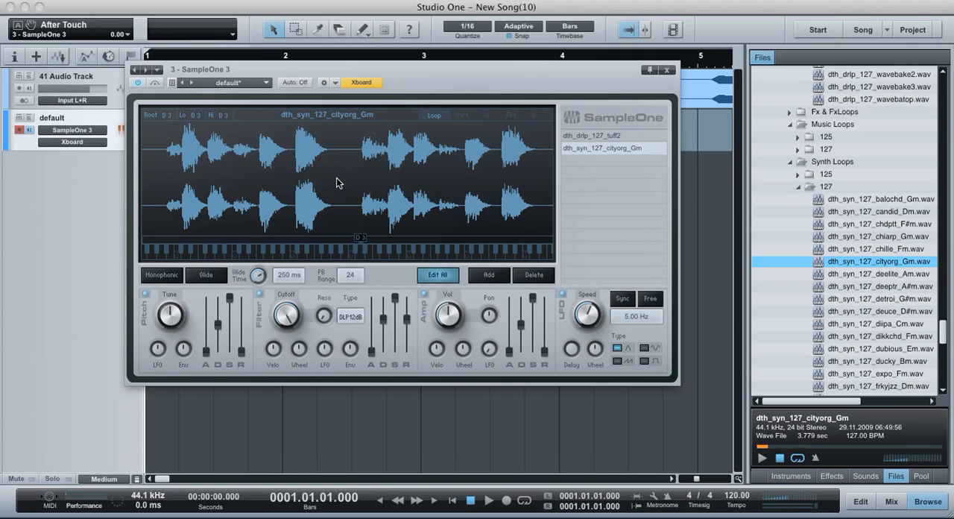
mouse_move(438, 275)
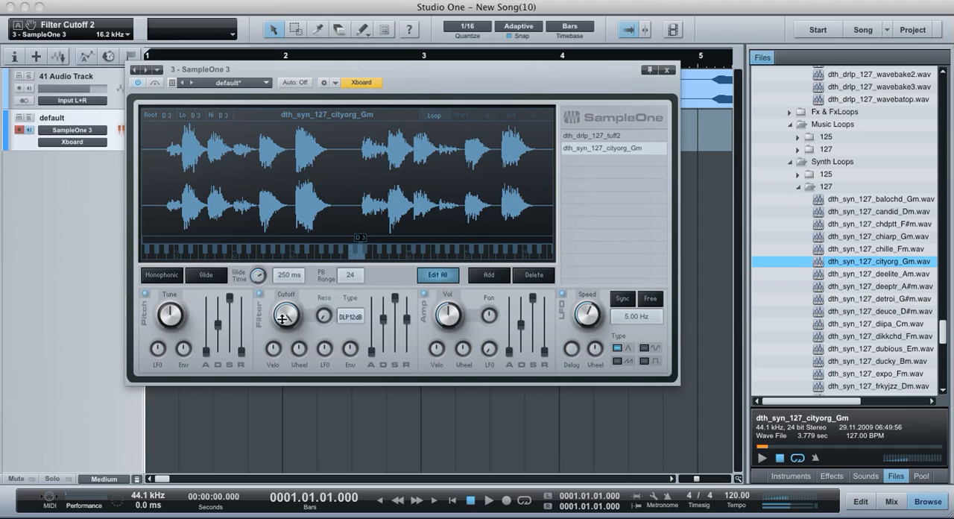
Open the cutoff to 20 kHz, turn off Edit All, and lower cityorg Gm's cutoff to 110 Hz.
left_click_drag(287, 316, 287, 328)
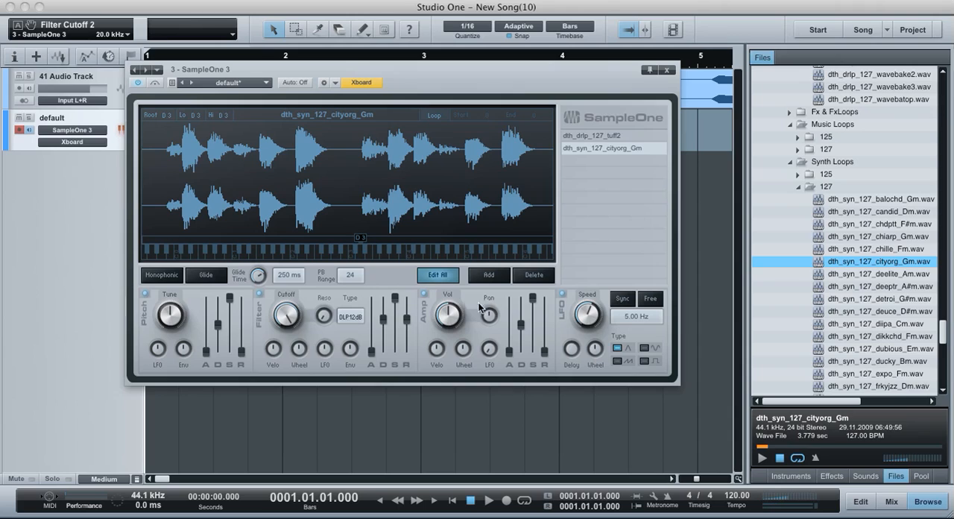
mouse_move(280, 329)
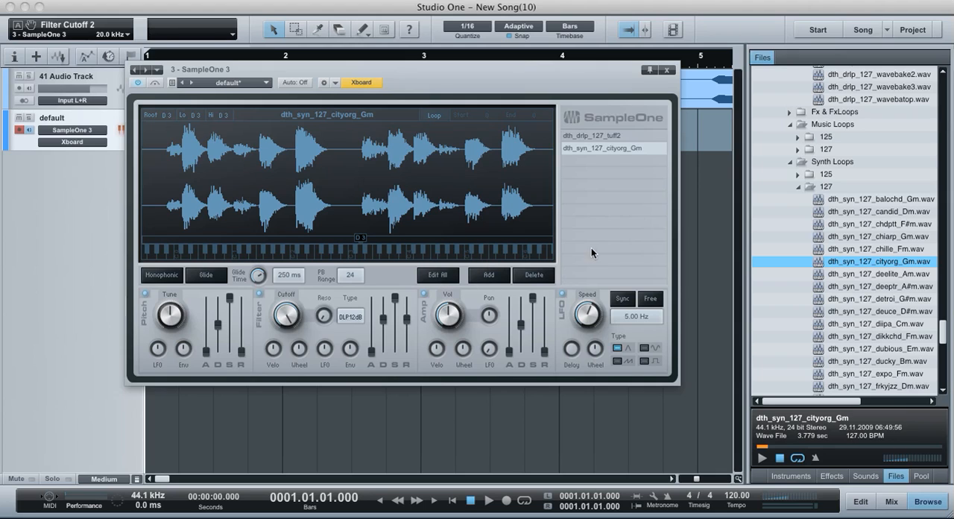
left_click(591, 135)
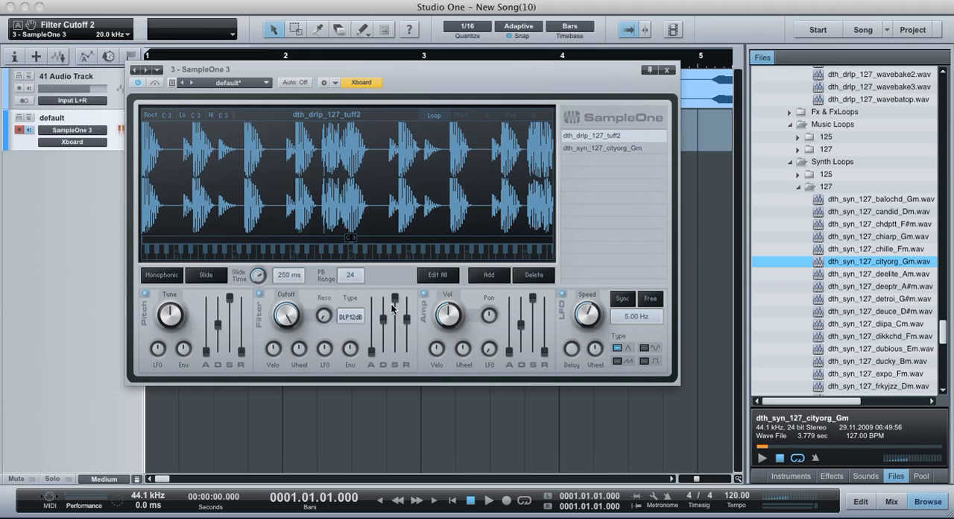
left_click_drag(286, 314, 286, 316)
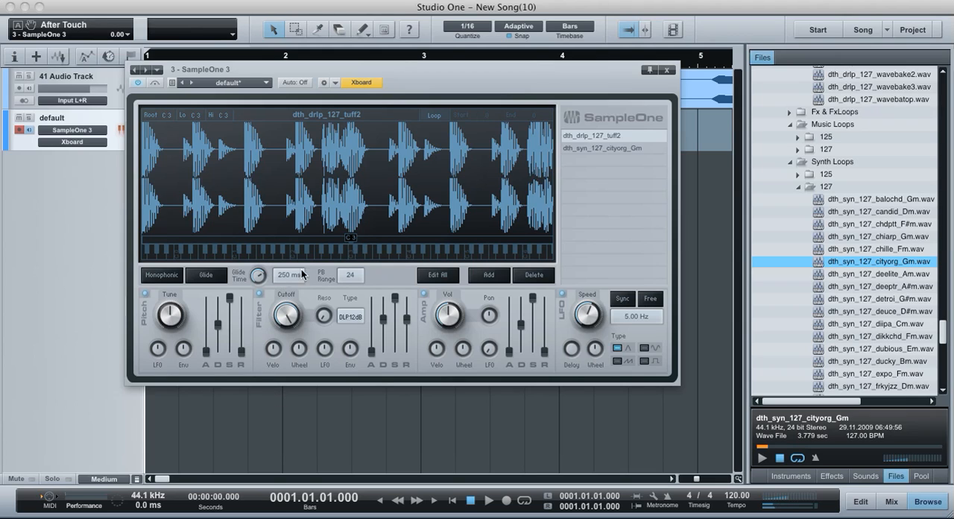
left_click(604, 147)
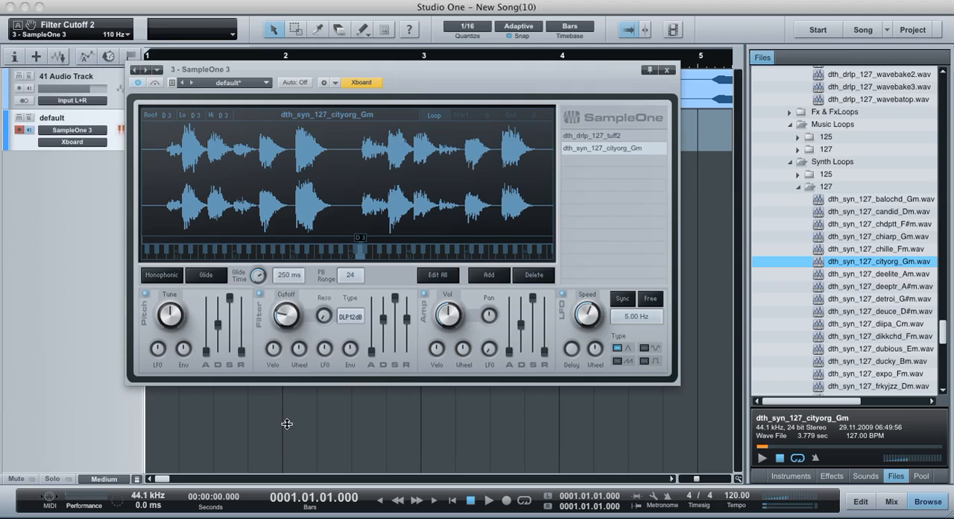
left_click_drag(287, 317, 279, 321)
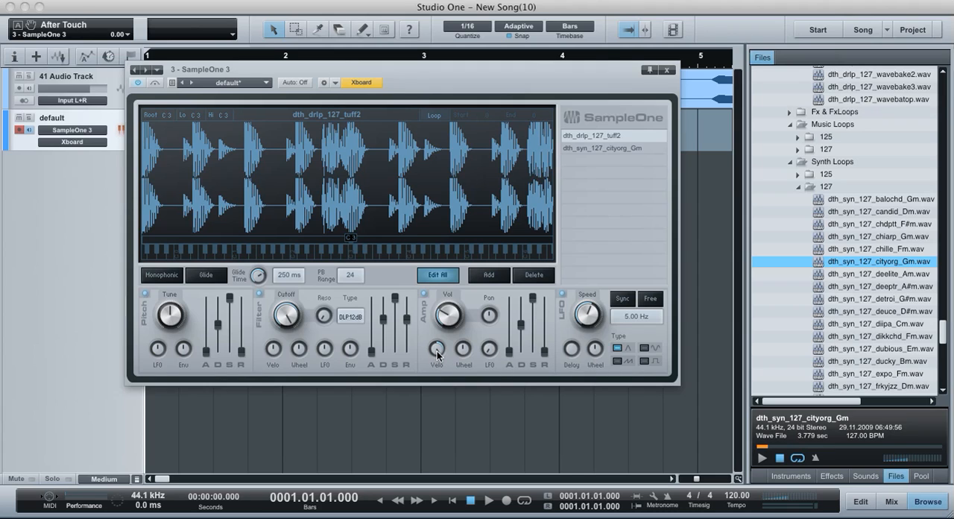
mouse_move(421, 361)
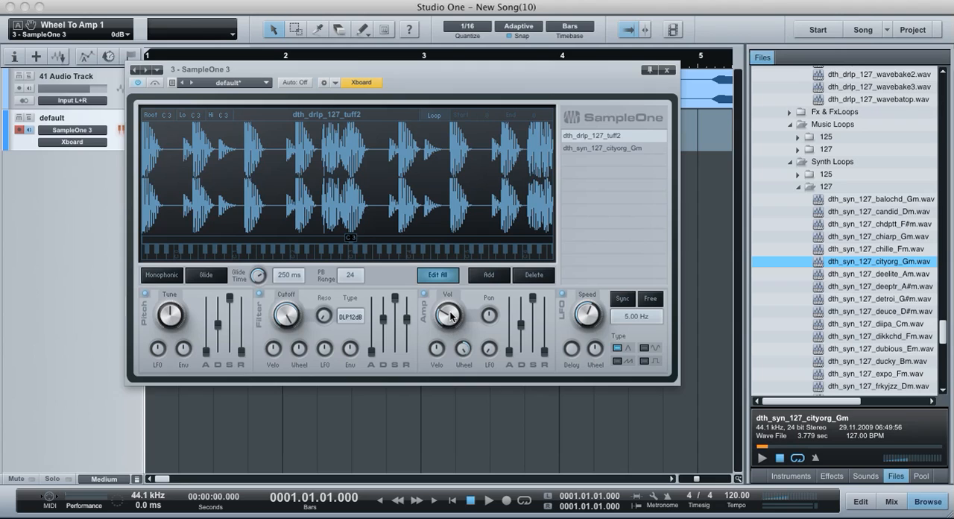
Raise the Amp section's Wheel amount so the mod wheel controls both samples' volume.
left_click_drag(447, 317, 447, 305)
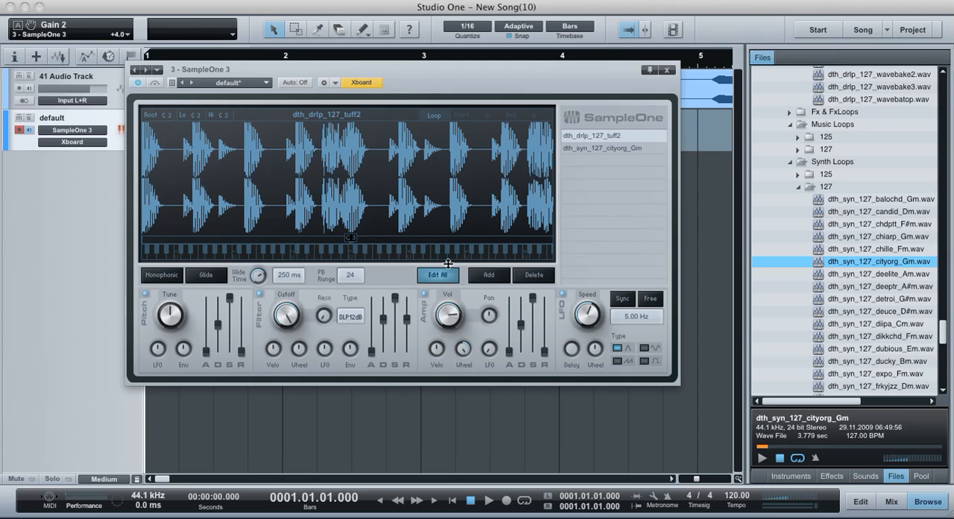